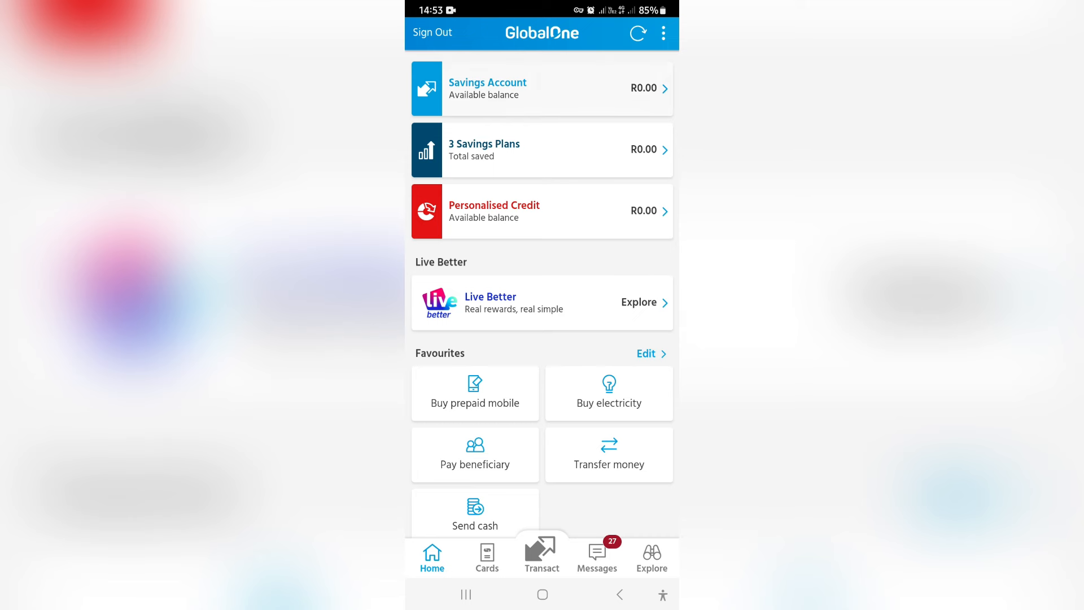
- Open the Savings Account card to view its February 2024 transaction history
left_click(542, 89)
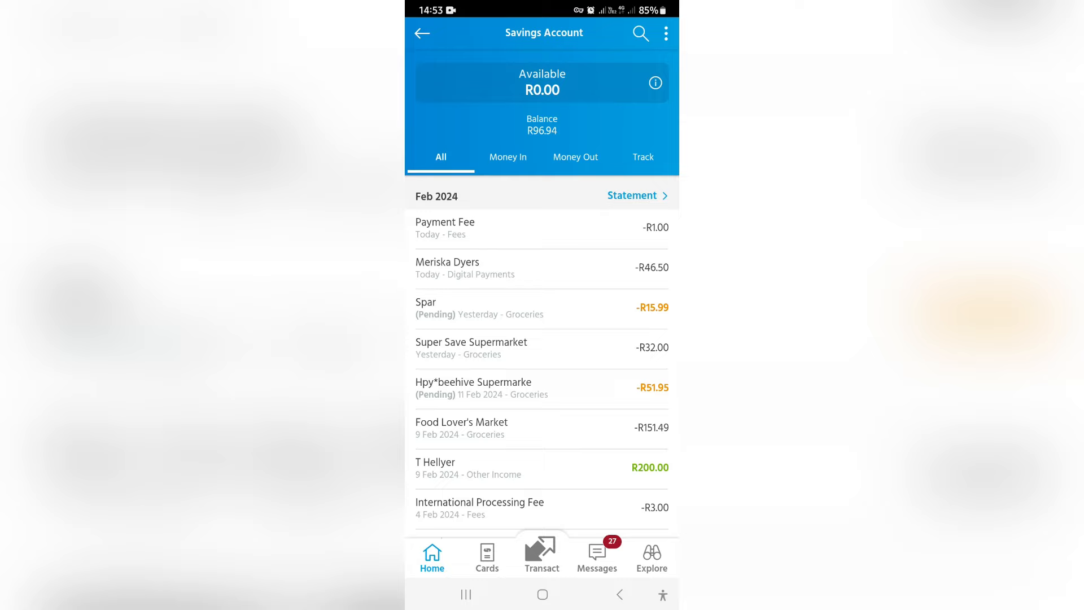
left_click(542, 267)
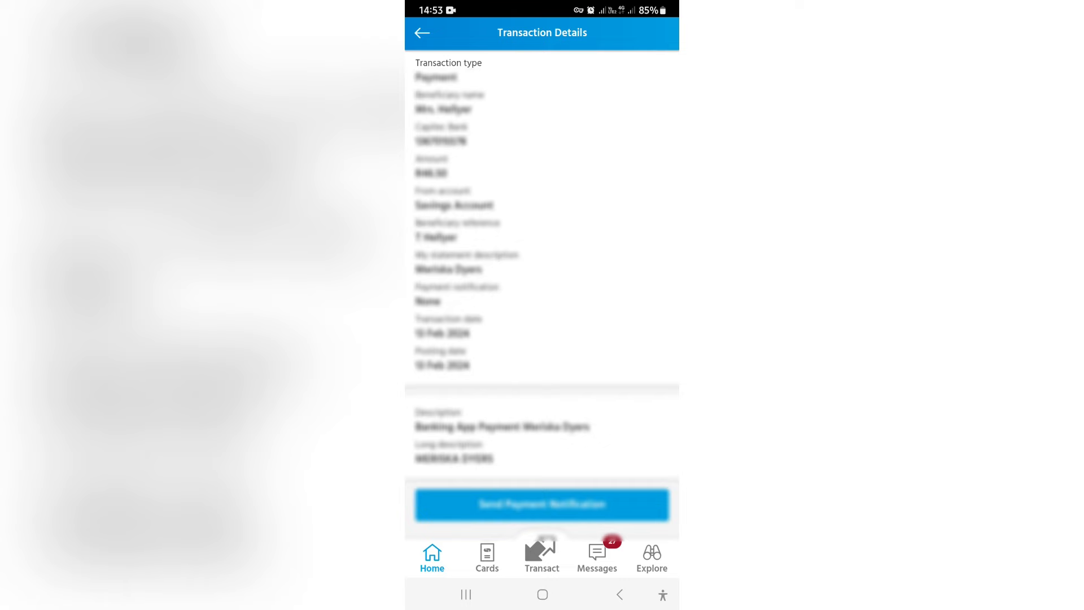
scroll("up", 3)
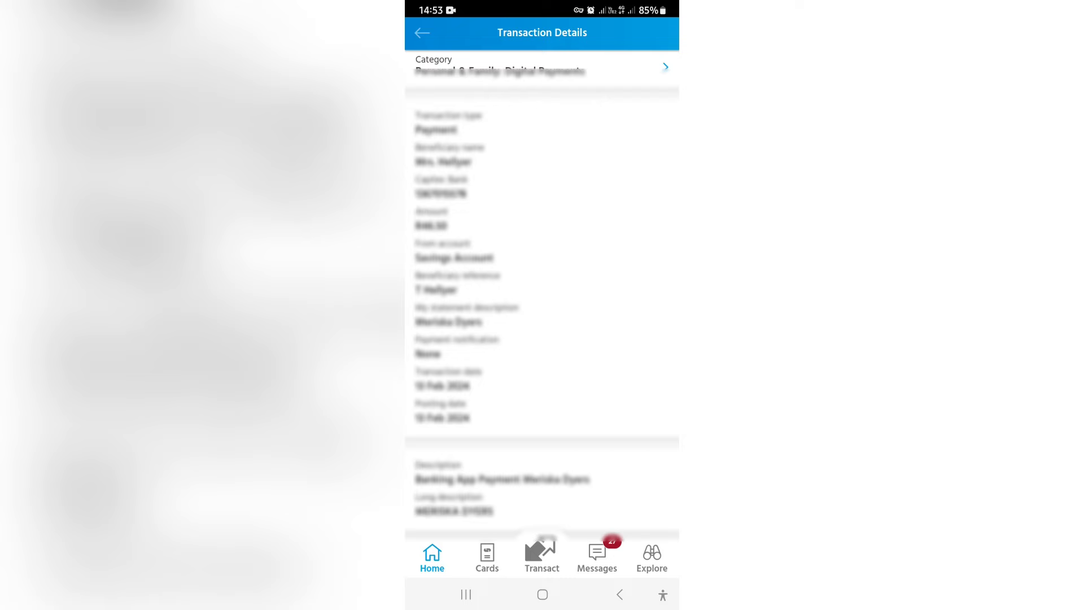
left_click(422, 33)
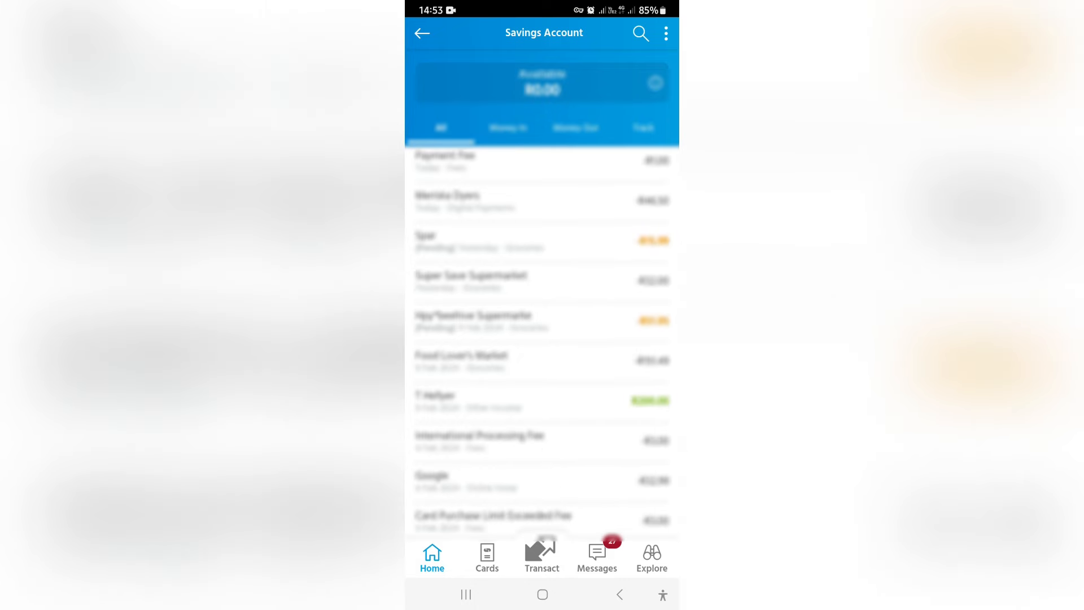
left_click(542, 321)
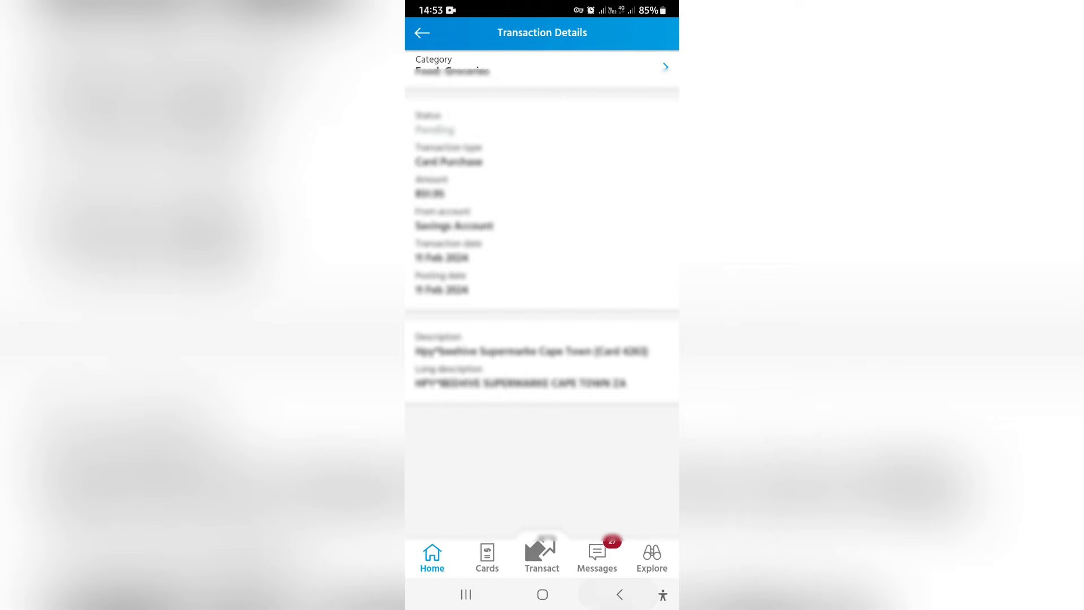
left_click(421, 33)
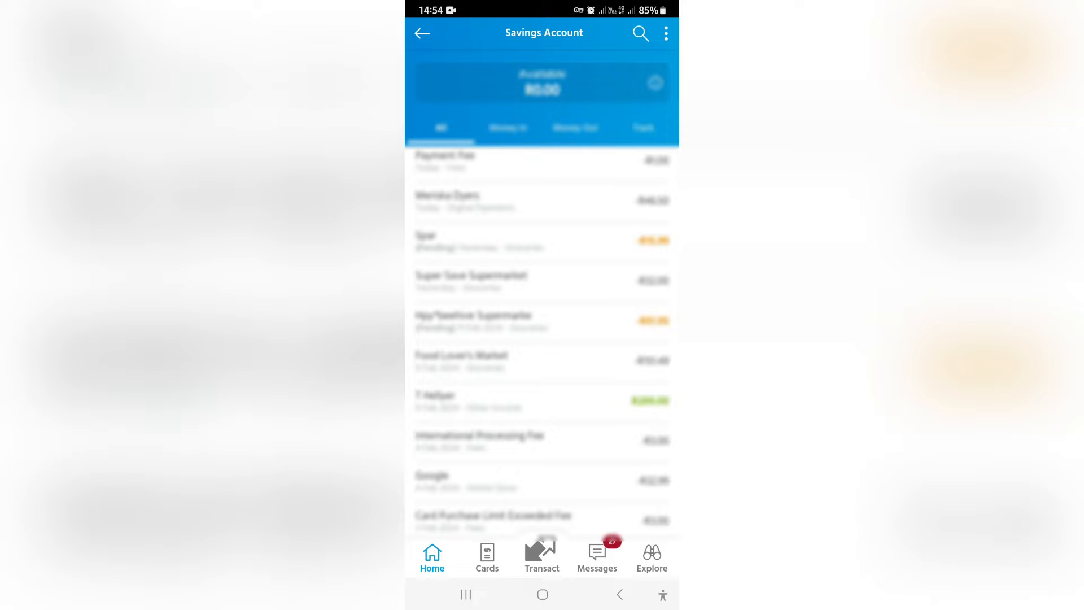
left_click(541, 557)
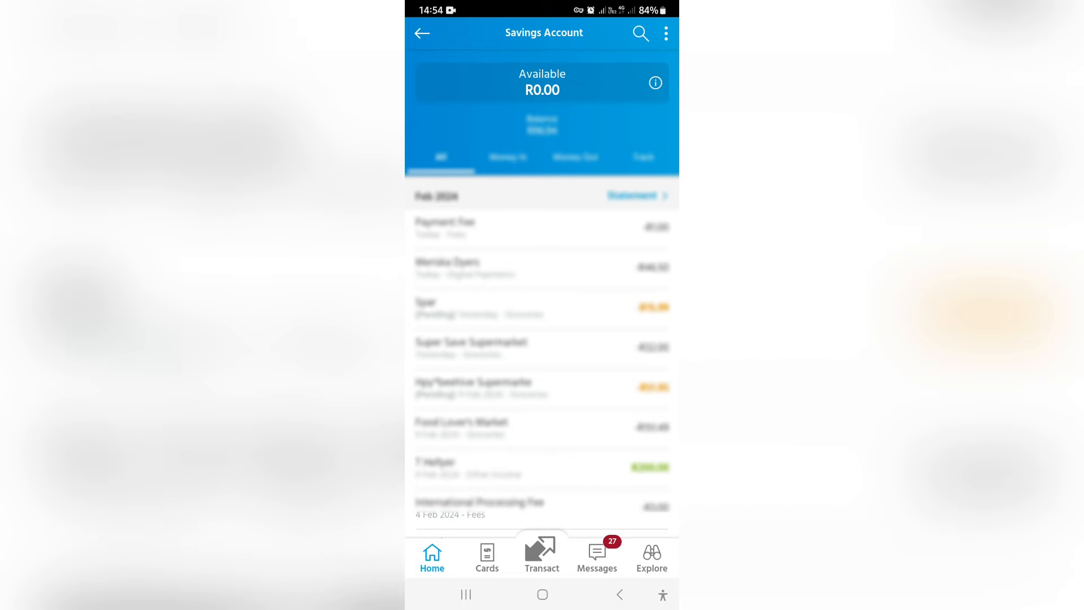
left_click(542, 267)
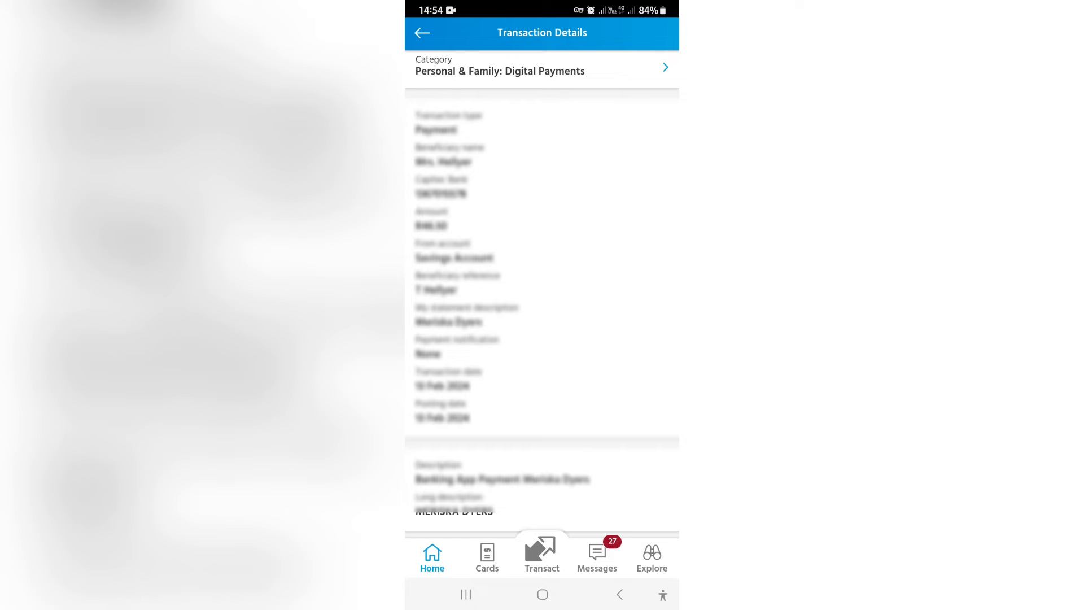
left_click(422, 33)
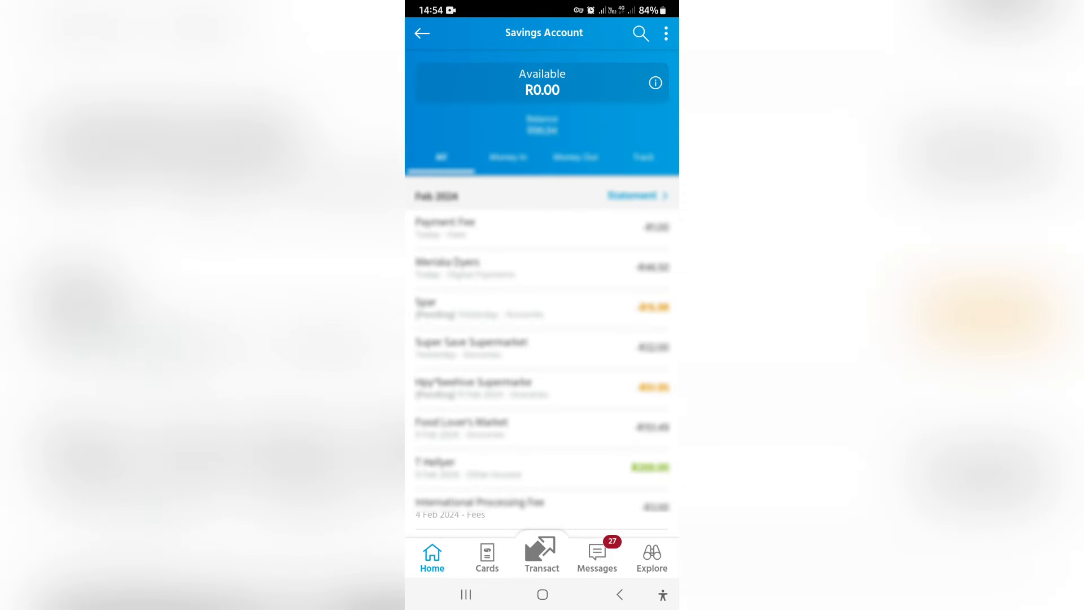